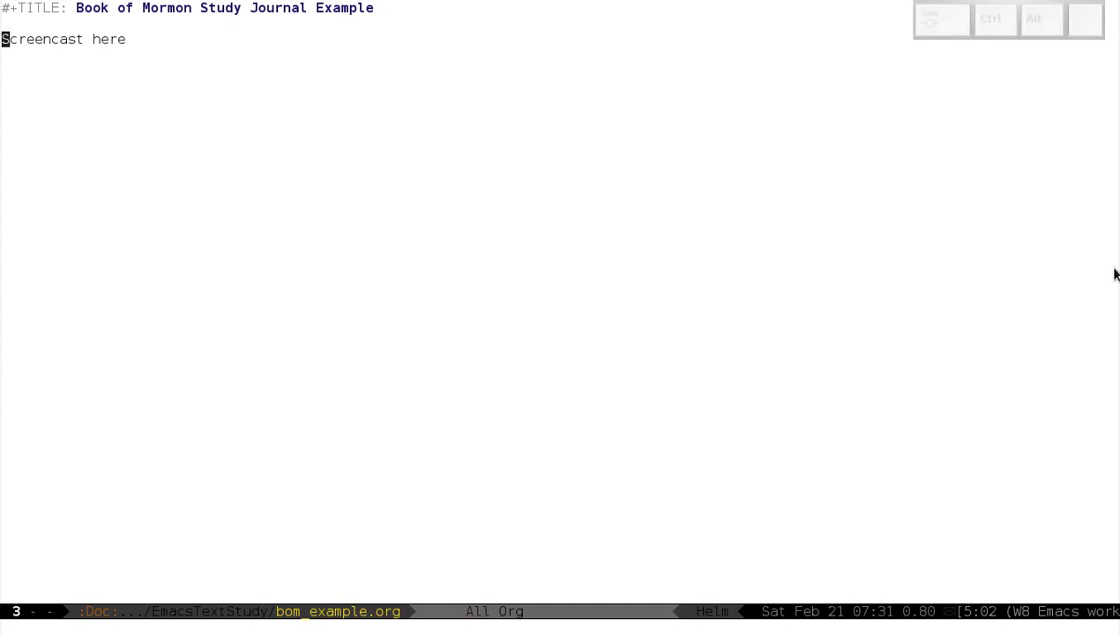
Apply a dark theme via M-x load-theme and bring up the helm-mini buffer list
{"action": "type", "text": "load"}
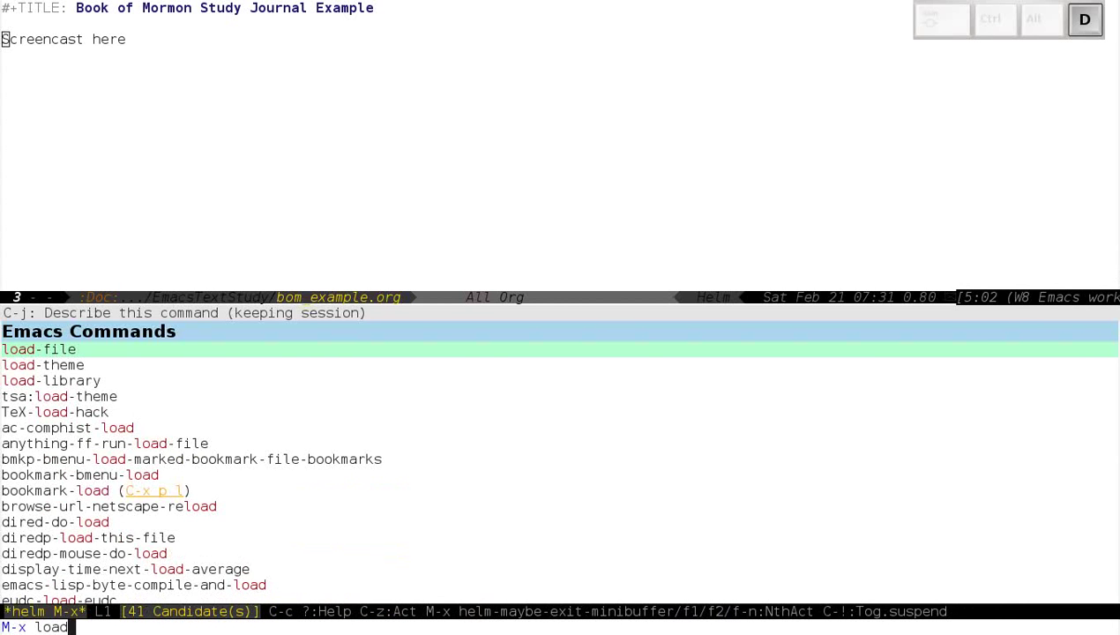
{"action": "left_click", "coordinate": [49, 363]}
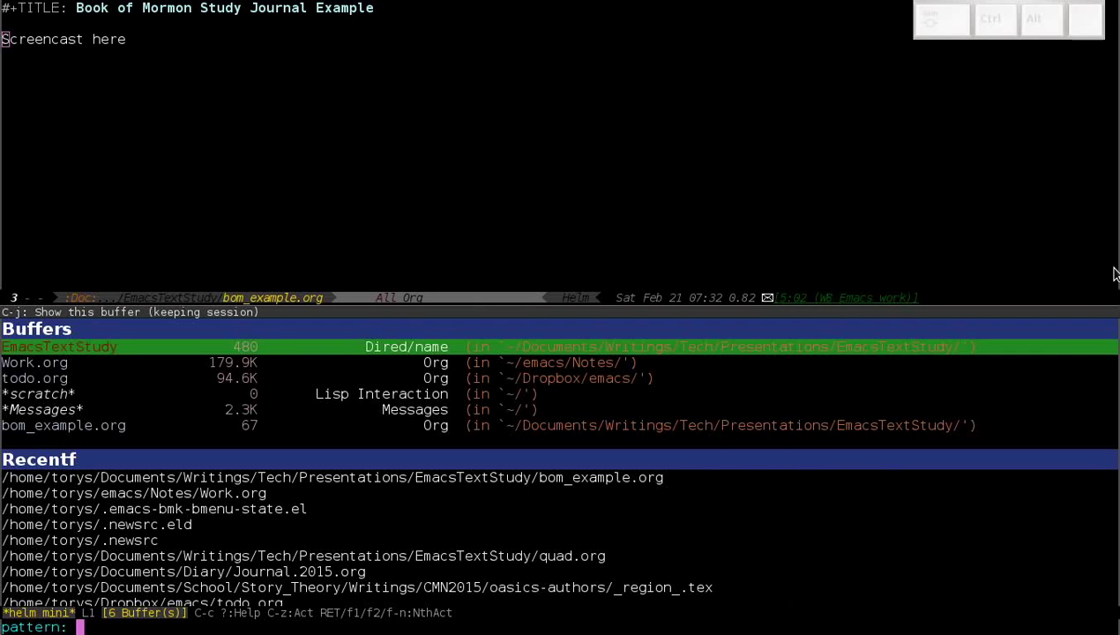
Select quad.org from helm-mini and expand its Doctrine & Covenants heading to show verses
{"action": "key", "text": "Down"}
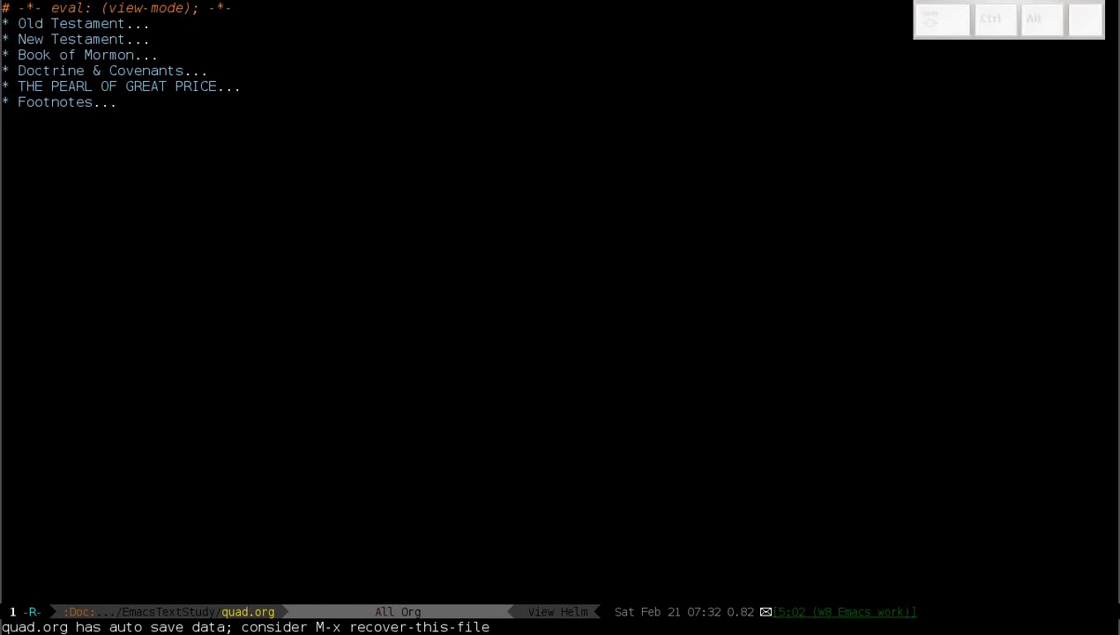
{"action": "left_click", "coordinate": [1083, 20]}
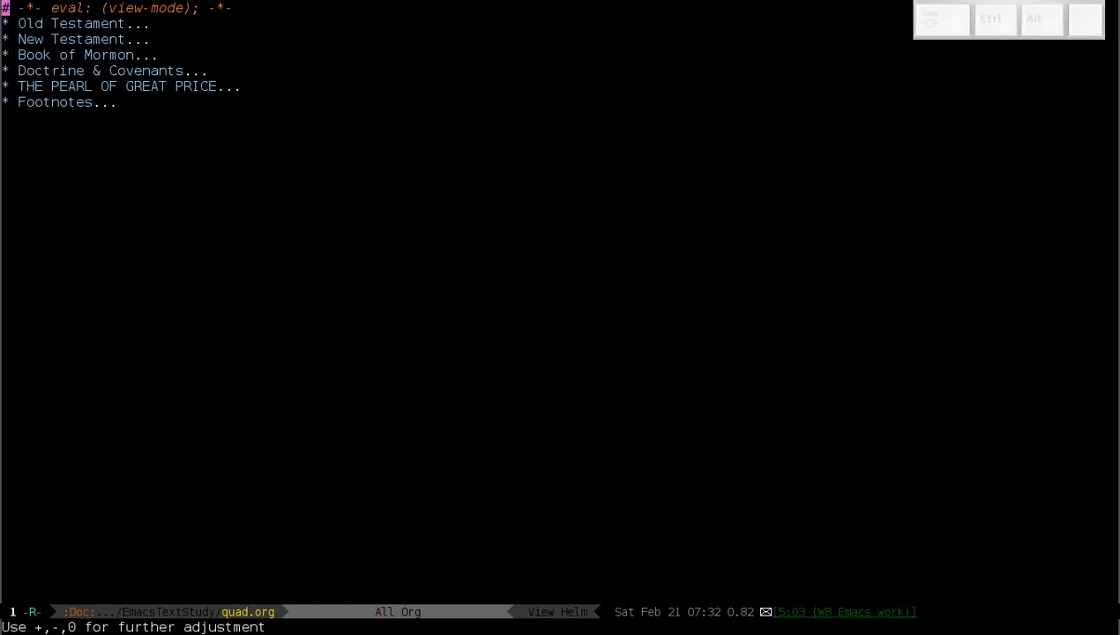
{"action": "left_click", "coordinate": [1086, 19]}
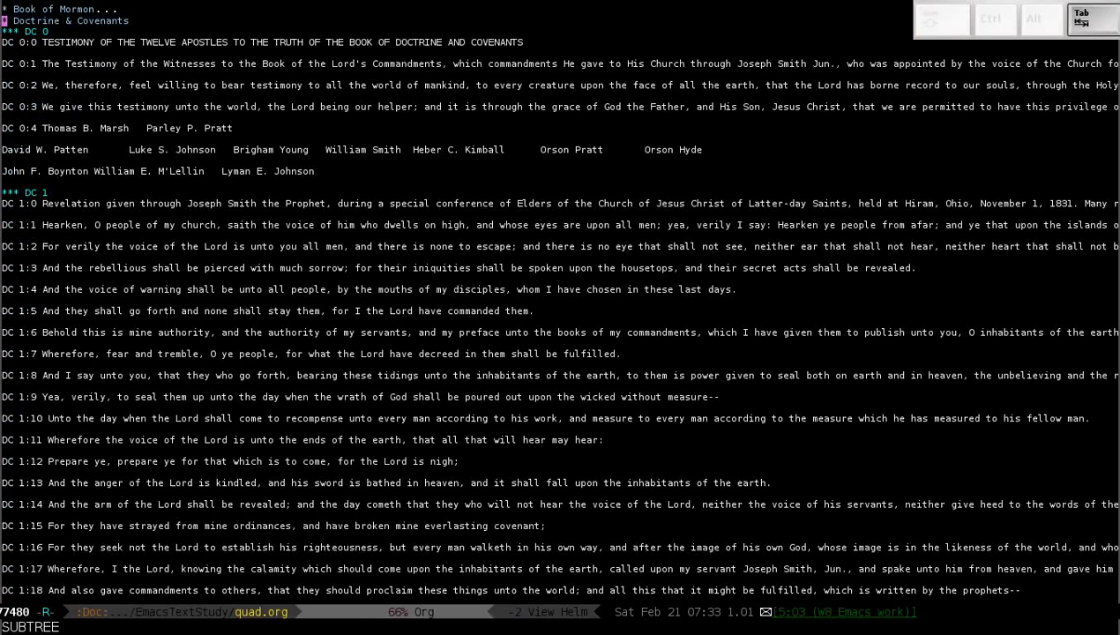
Enable visual-line-mode so long verse lines wrap, and enlarge the text
{"action": "left_click", "coordinate": [1094, 18]}
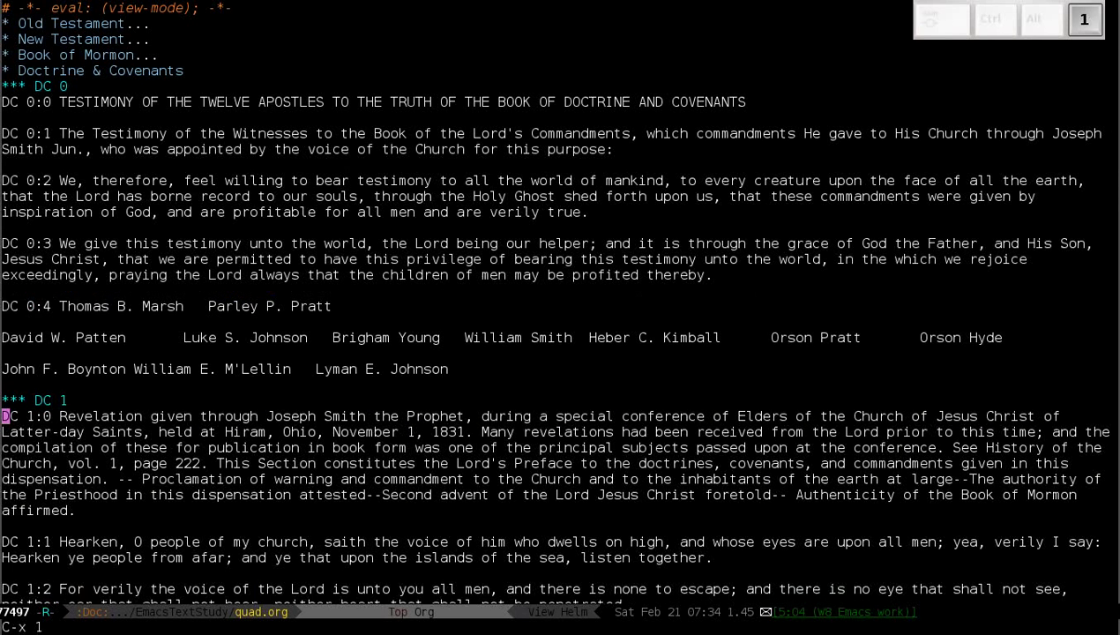
Cycle quad.org to its top-level headings overview and begin an incremental search
{"action": "scroll", "scroll_direction": "down", "scroll_amount": 3}
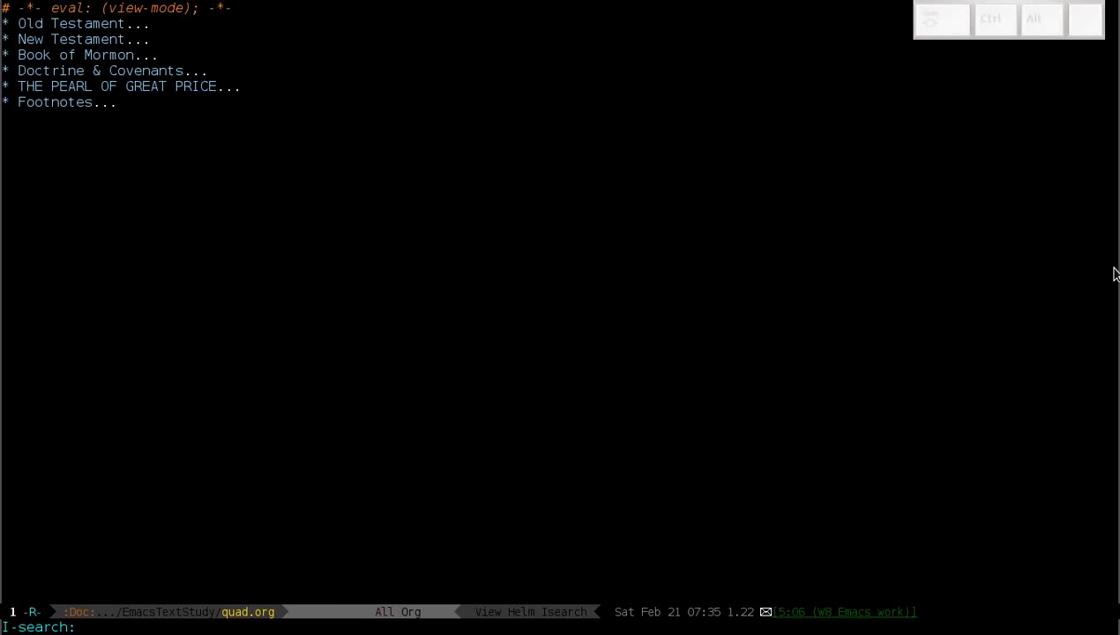
Search for '1 nephi 3' and land at 1 Nephi 3:7
{"action": "type", "text": "1 nephi 3:7"}
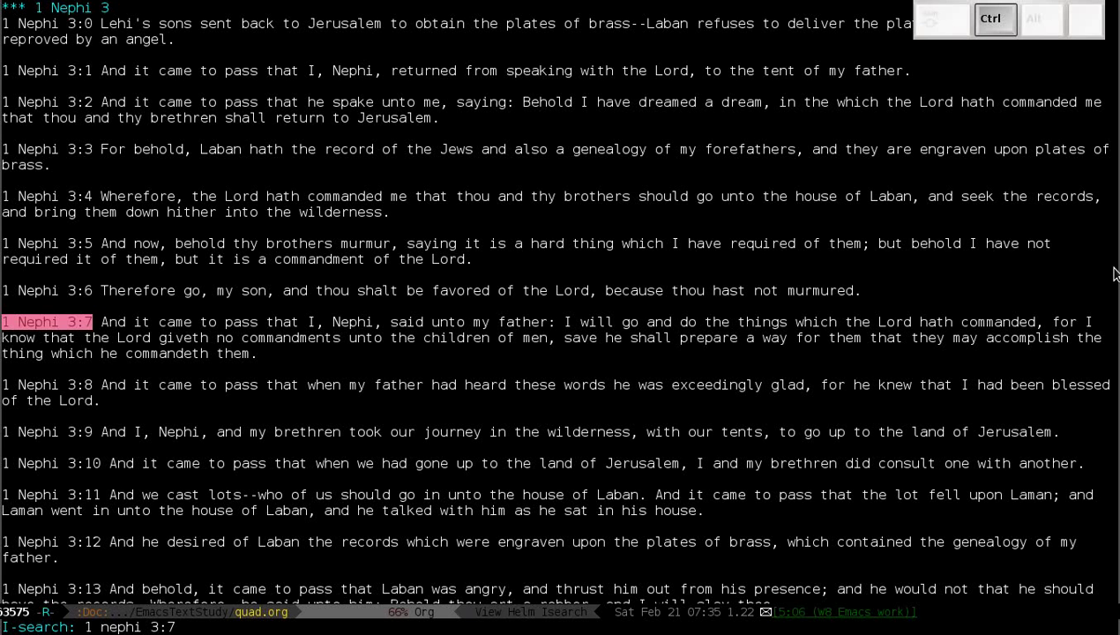
{"action": "key", "text": "Return"}
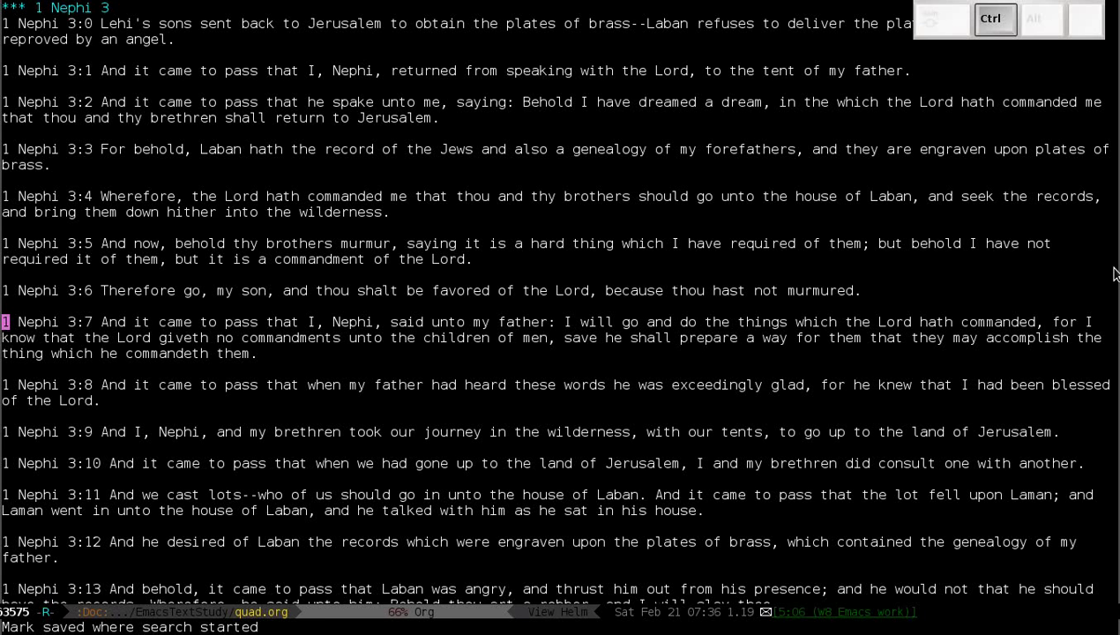
Search for 'faith' and land on 'faithful' in 1 Nephi 4:1
{"action": "key", "text": "ctrl+s"}
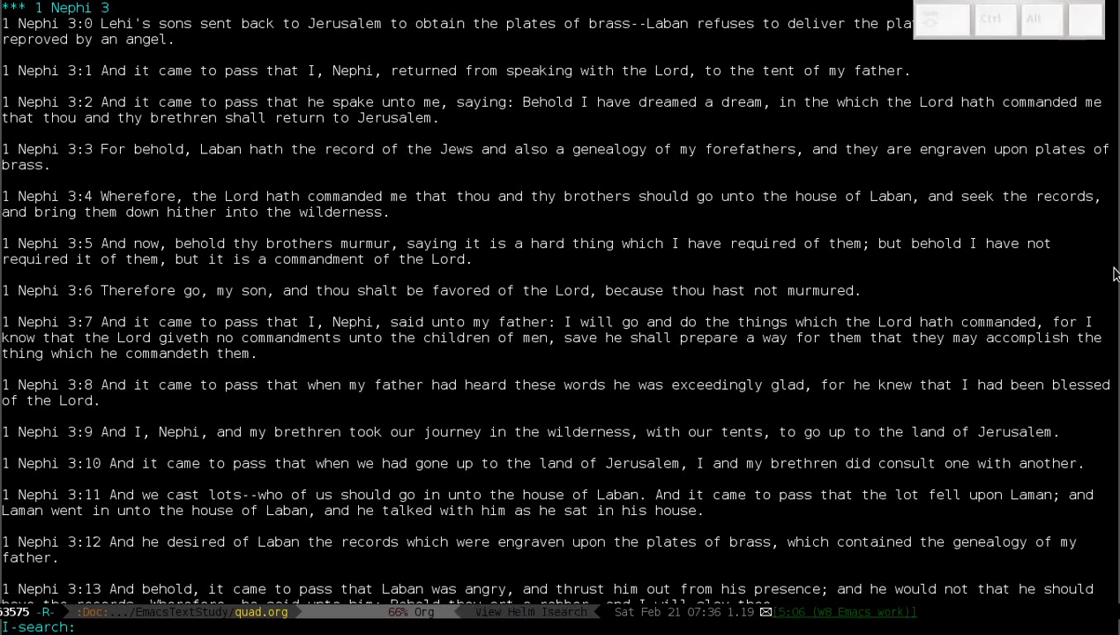
{"action": "type", "text": "faith"}
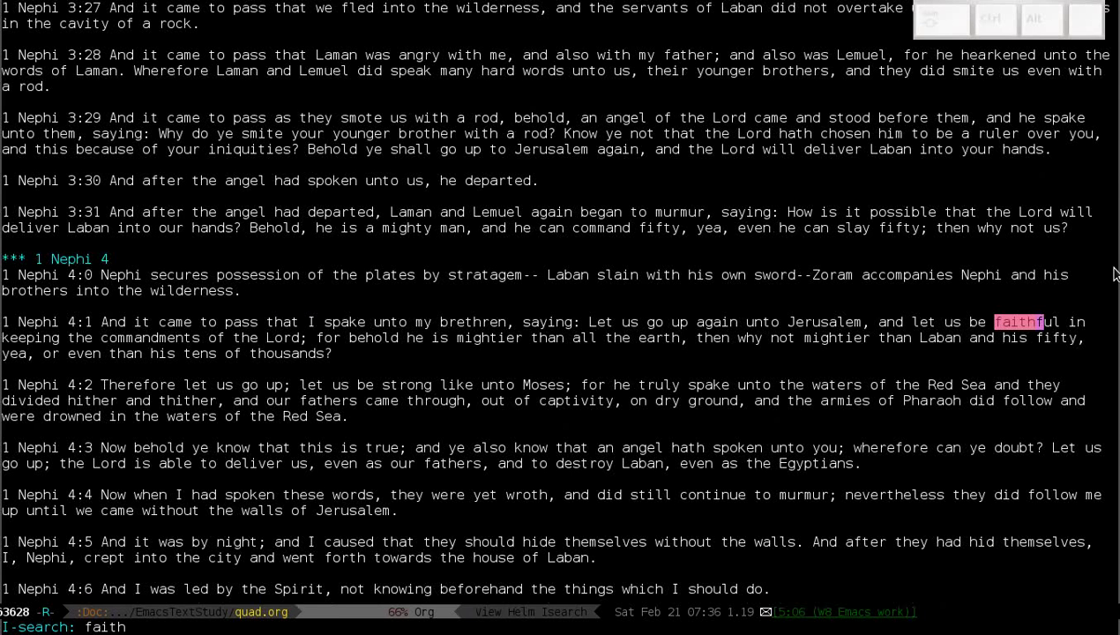
{"action": "key", "text": "Return"}
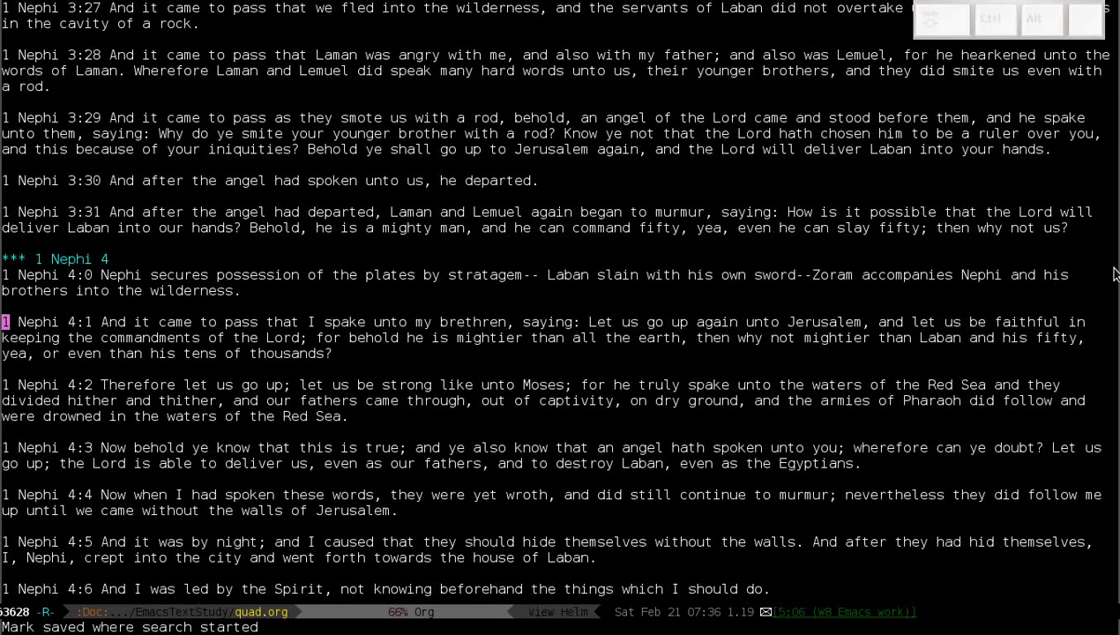